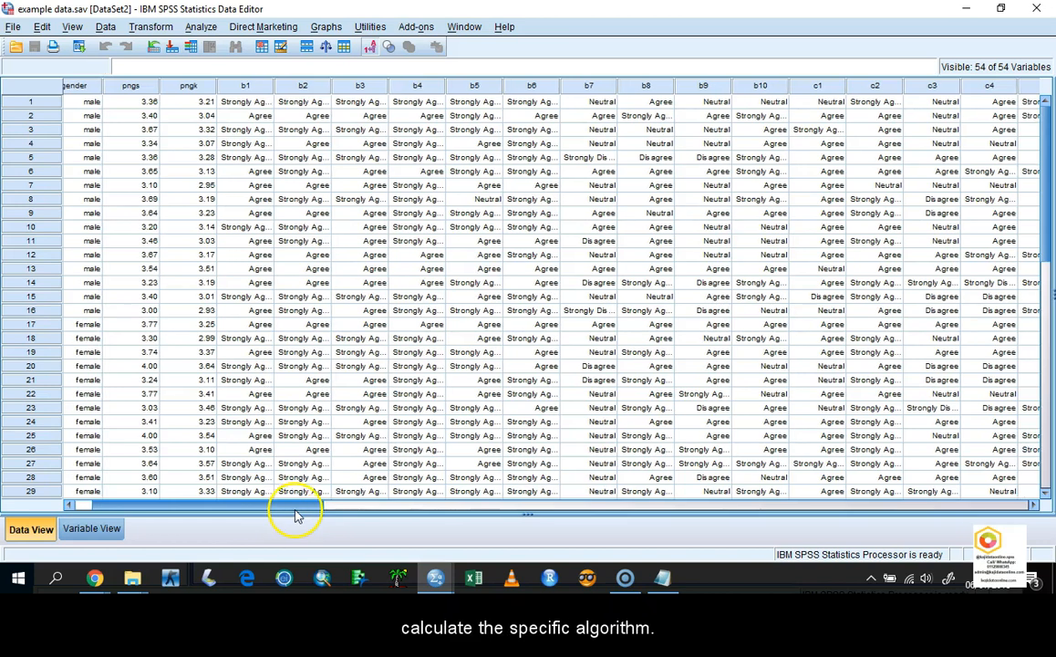
Scroll the survey data grid right to view more Likert item columns.
{"action": "scroll", "scroll_direction": "right", "scroll_amount": 3}
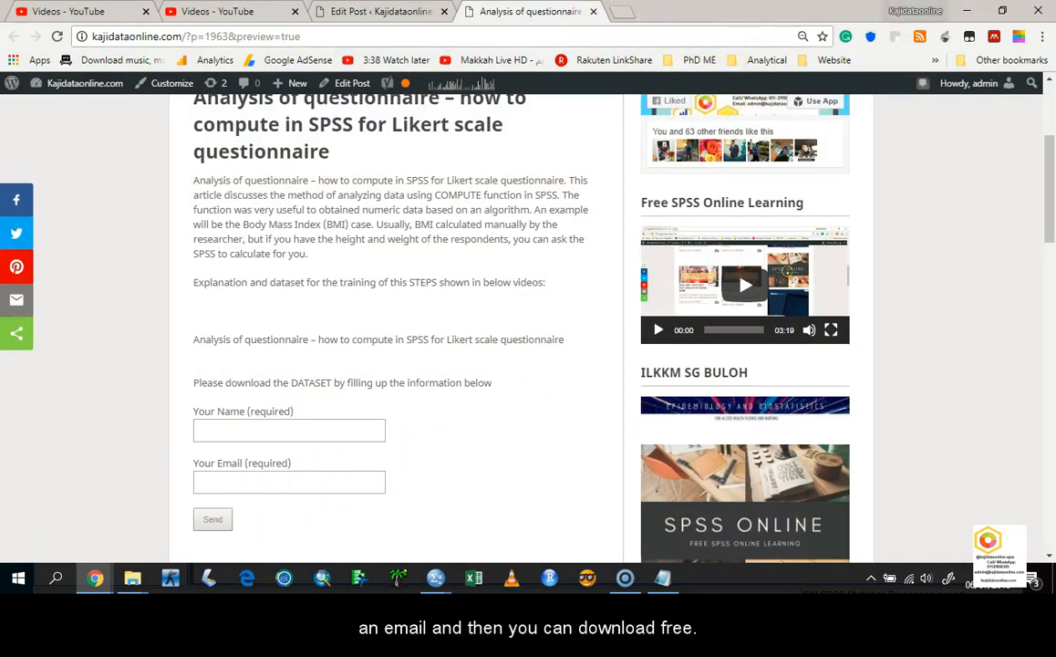
Return to the SPSS Data Editor from the Chrome download page.
{"action": "left_click", "coordinate": [435, 578]}
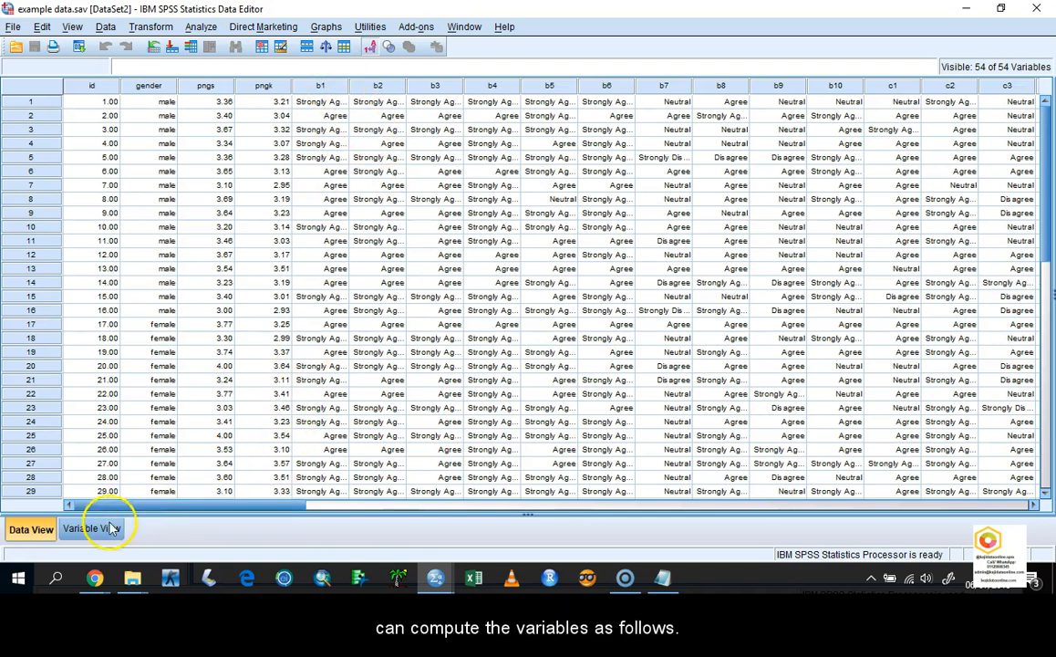
{"action": "left_click", "coordinate": [91, 529]}
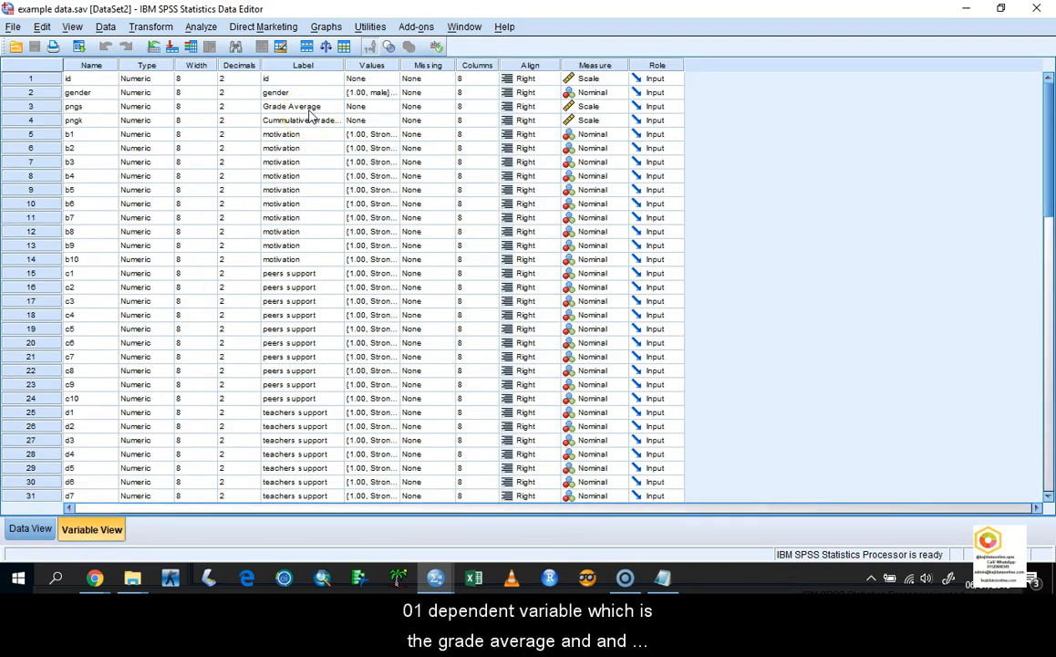
{"action": "left_click", "coordinate": [292, 106]}
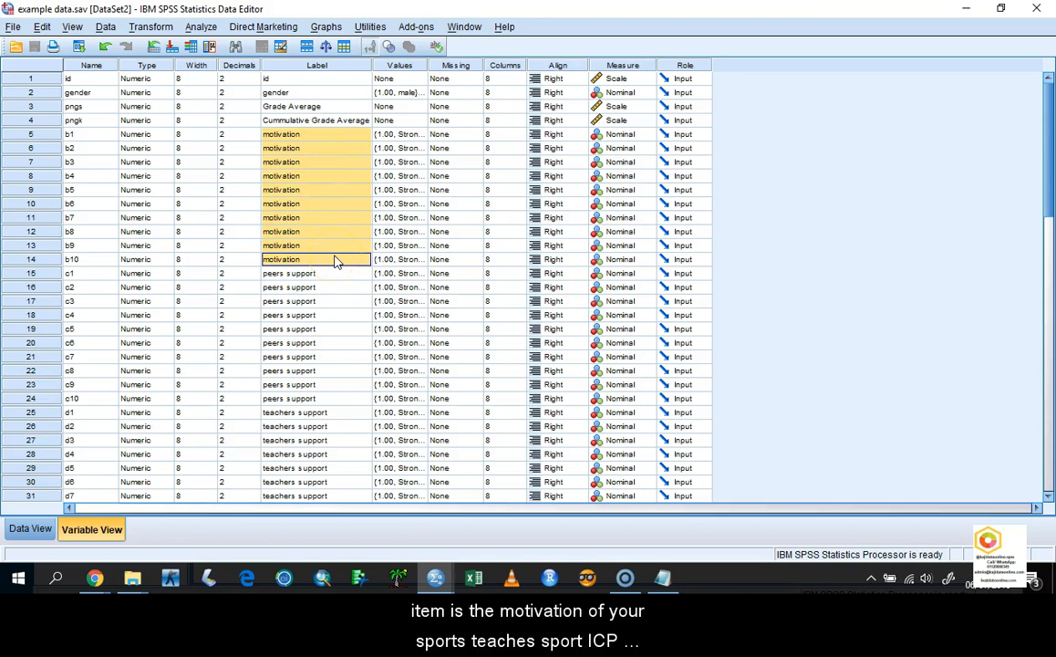
{"action": "scroll", "scroll_direction": "down", "scroll_amount": 3}
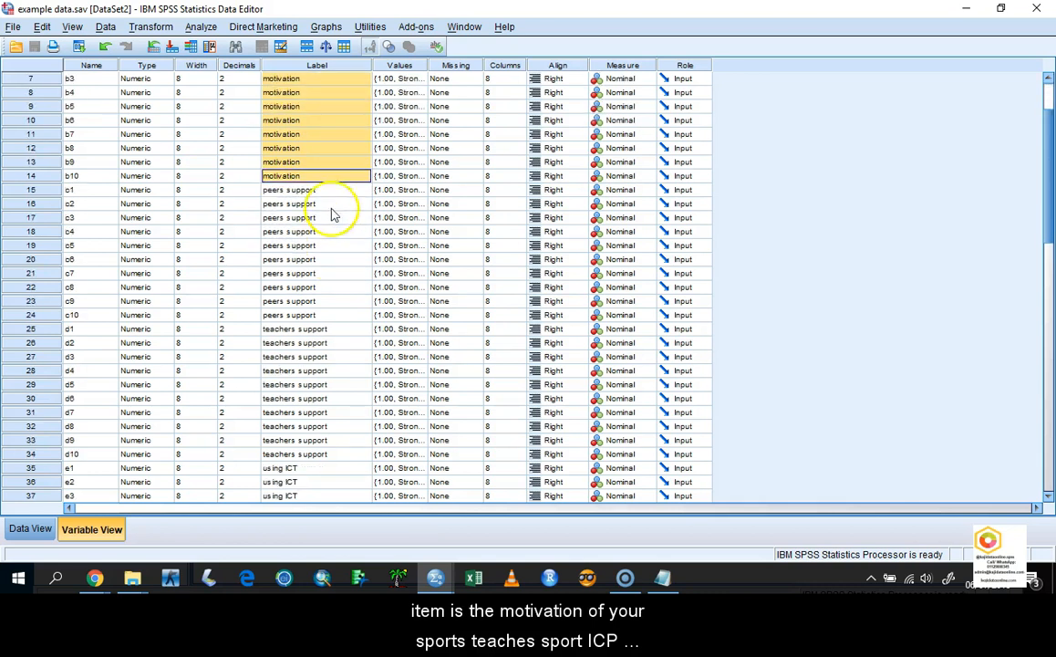
{"action": "scroll", "scroll_direction": "down", "scroll_amount": 3}
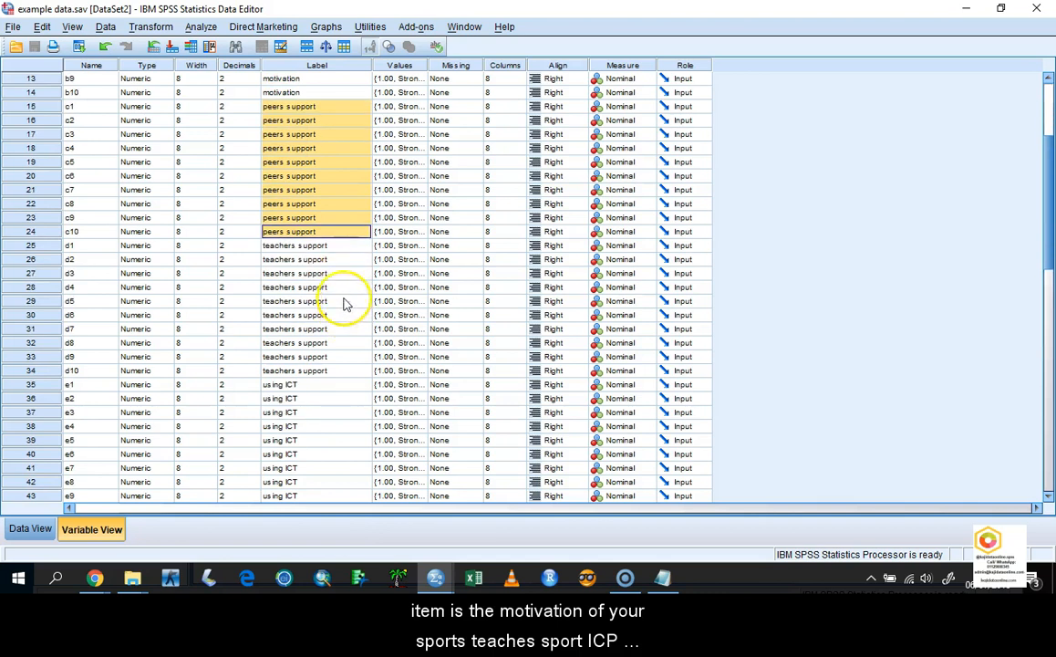
{"action": "scroll", "scroll_direction": "down", "scroll_amount": 3}
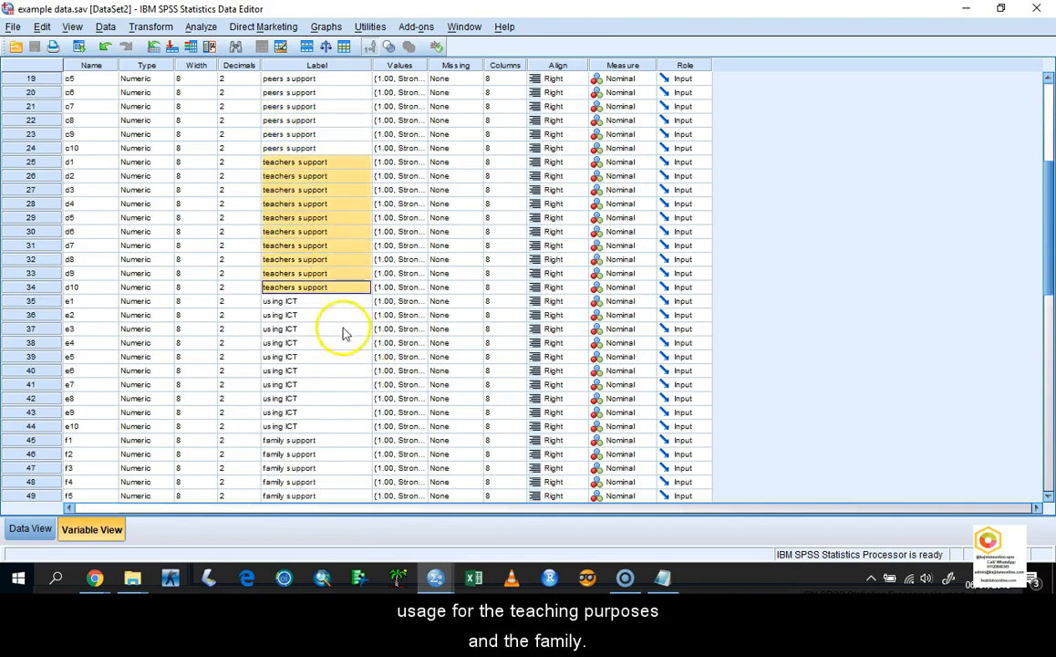
{"action": "scroll", "scroll_direction": "down", "scroll_amount": 3}
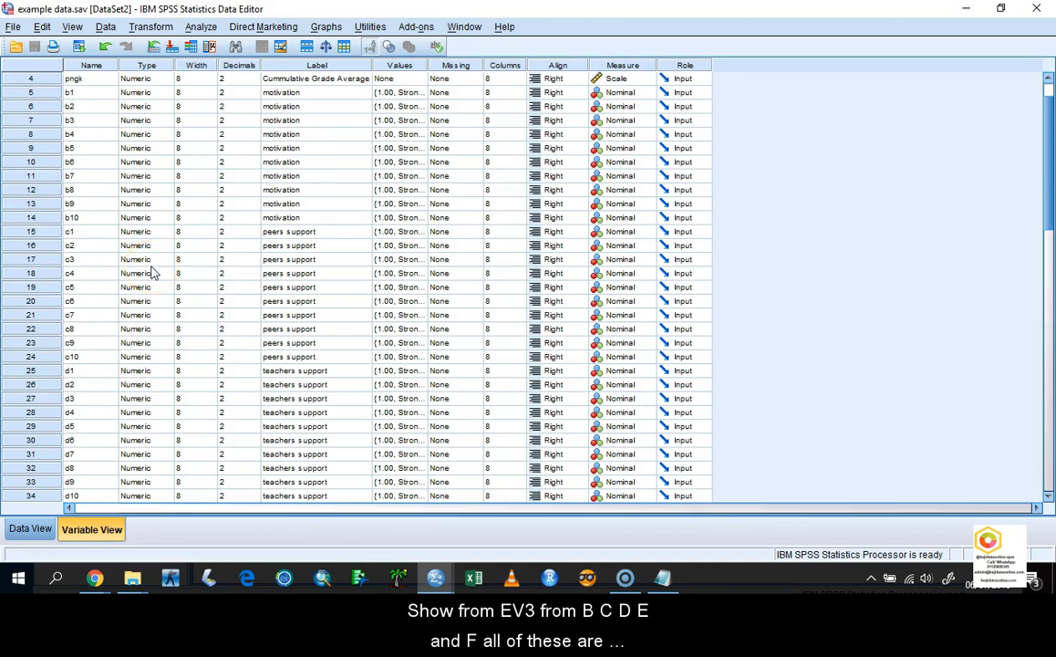
{"action": "mouse_move", "coordinate": [207, 247]}
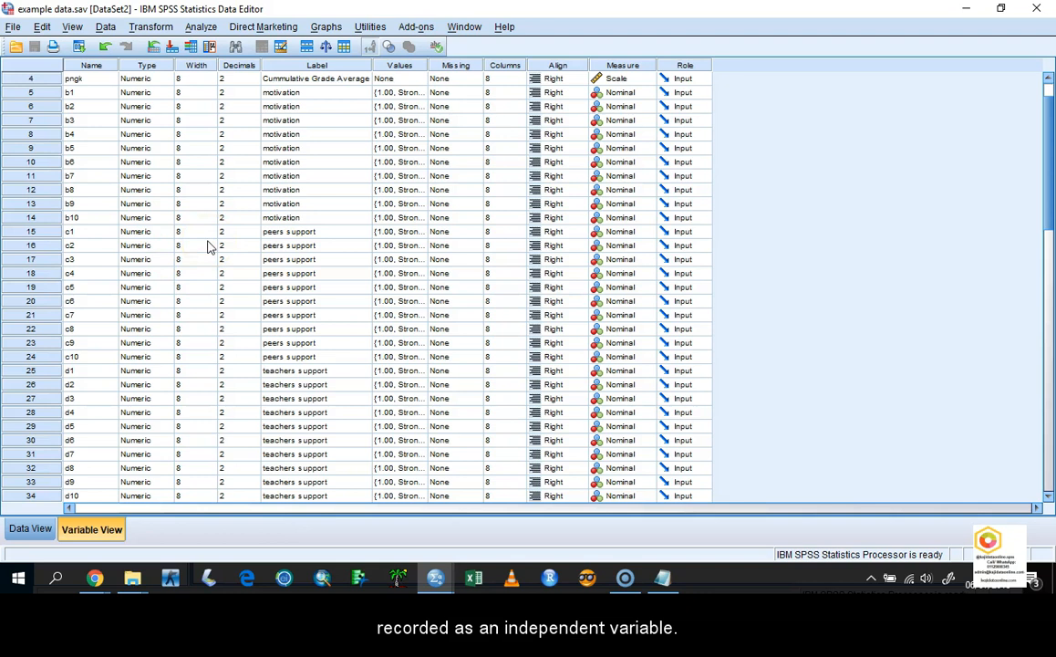
{"action": "left_click", "coordinate": [29, 529]}
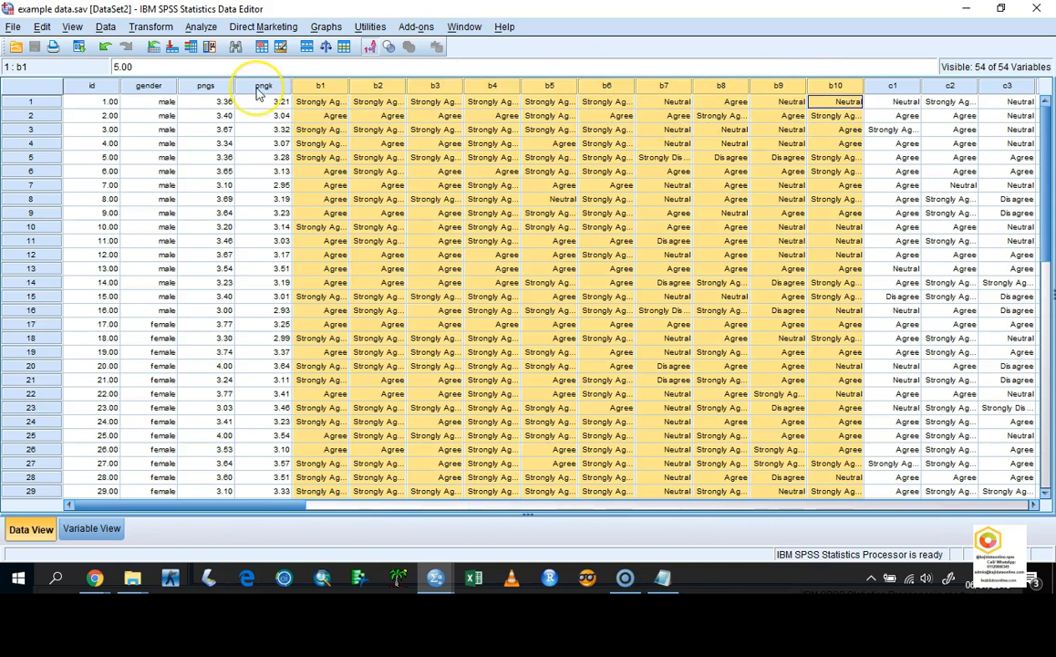
{"action": "mouse_move", "coordinate": [263, 85]}
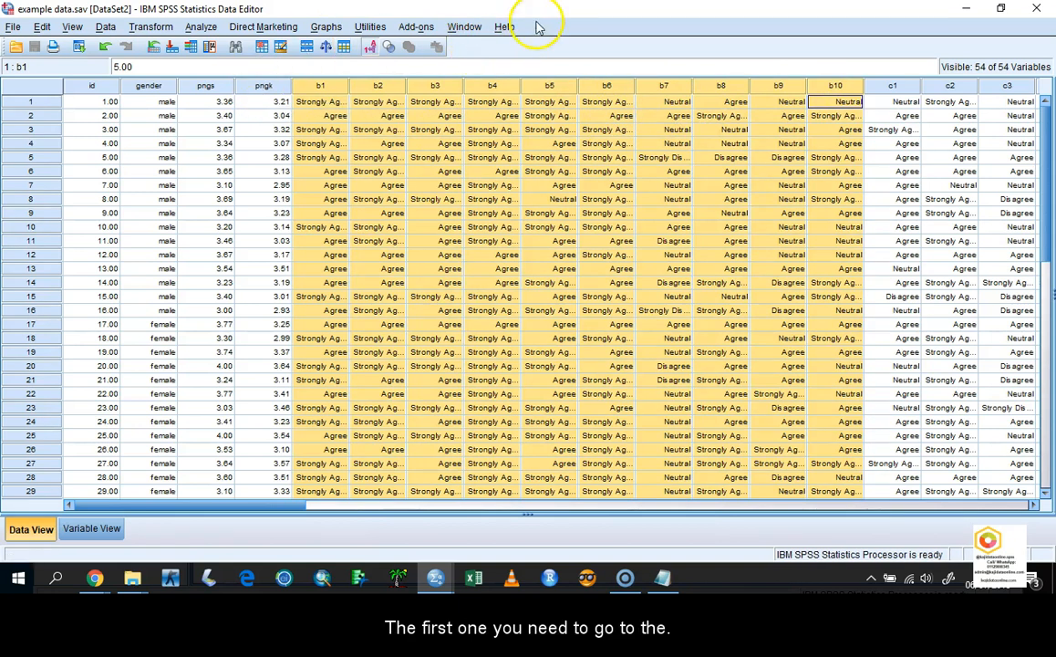
Open the Transform menu over the survey data grid.
{"action": "left_click", "coordinate": [151, 27]}
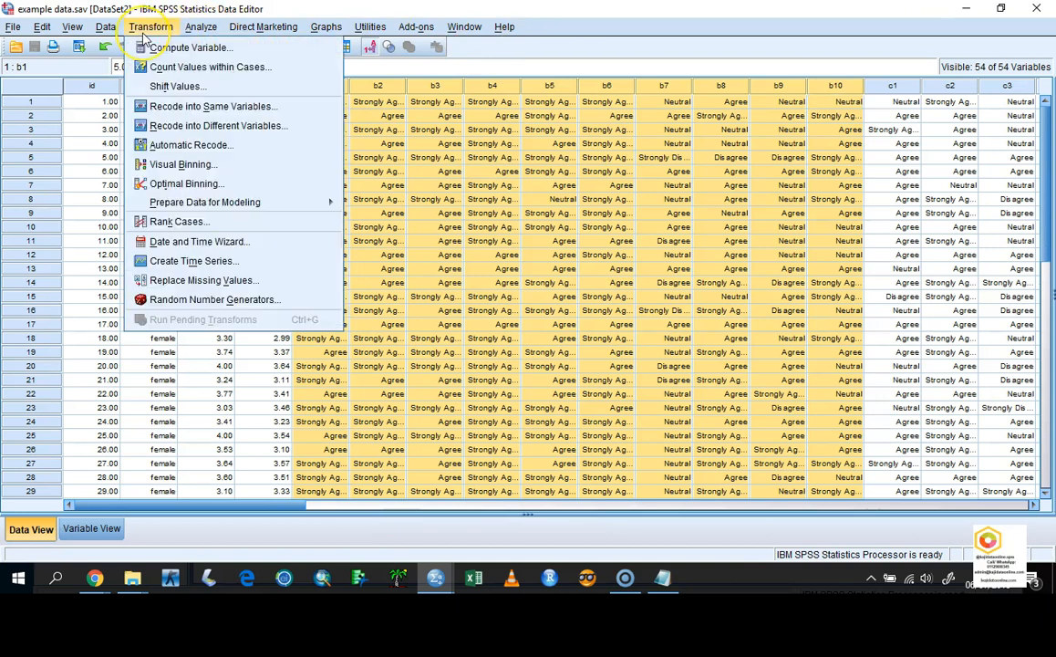
{"action": "mouse_move", "coordinate": [189, 46]}
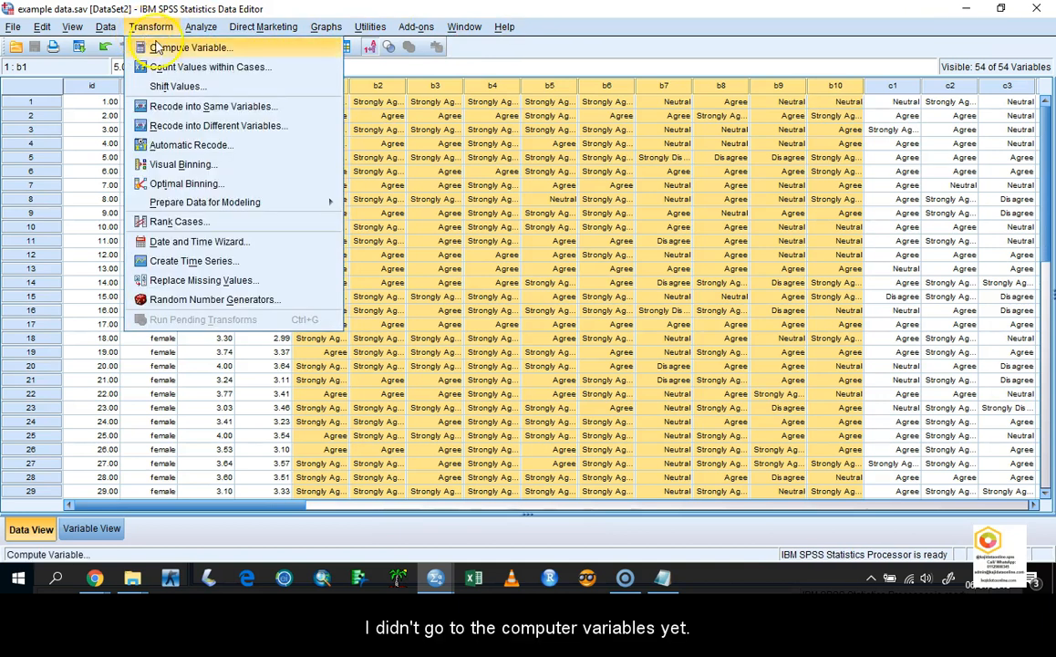
{"action": "mouse_move", "coordinate": [178, 55]}
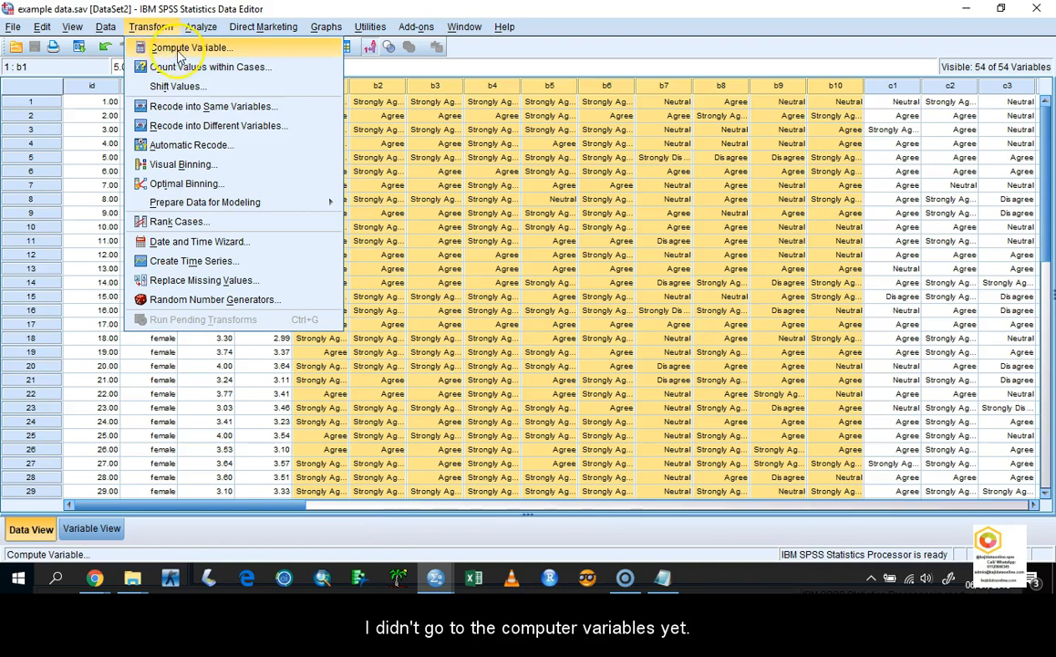
Open Compute Variable and name the target variable mean.motivation.
{"action": "left_click", "coordinate": [192, 48]}
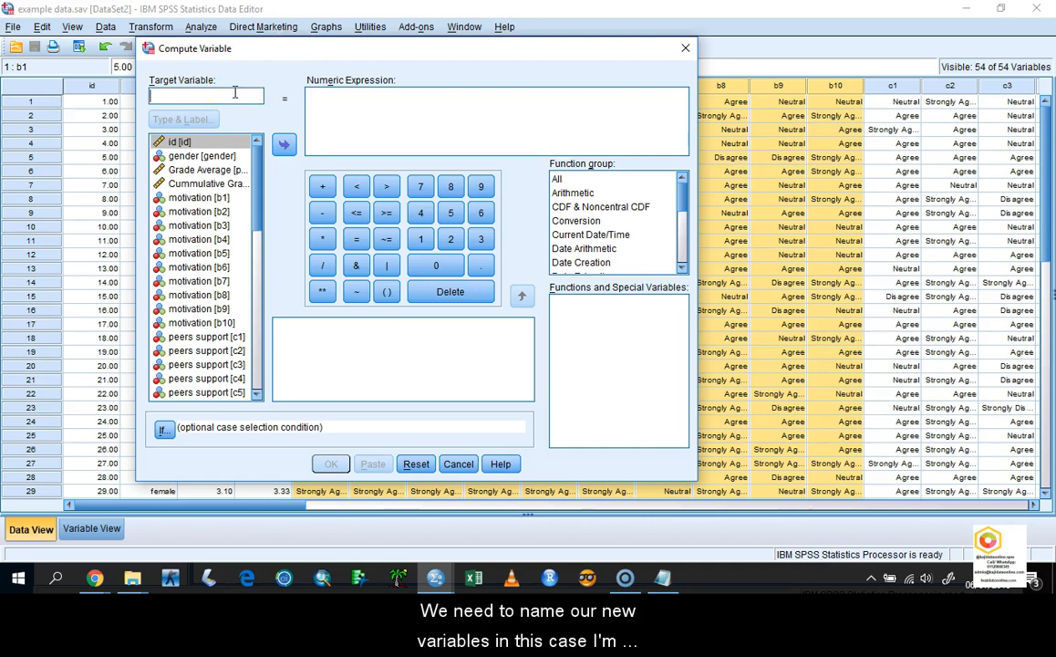
{"action": "type", "text": "mean"}
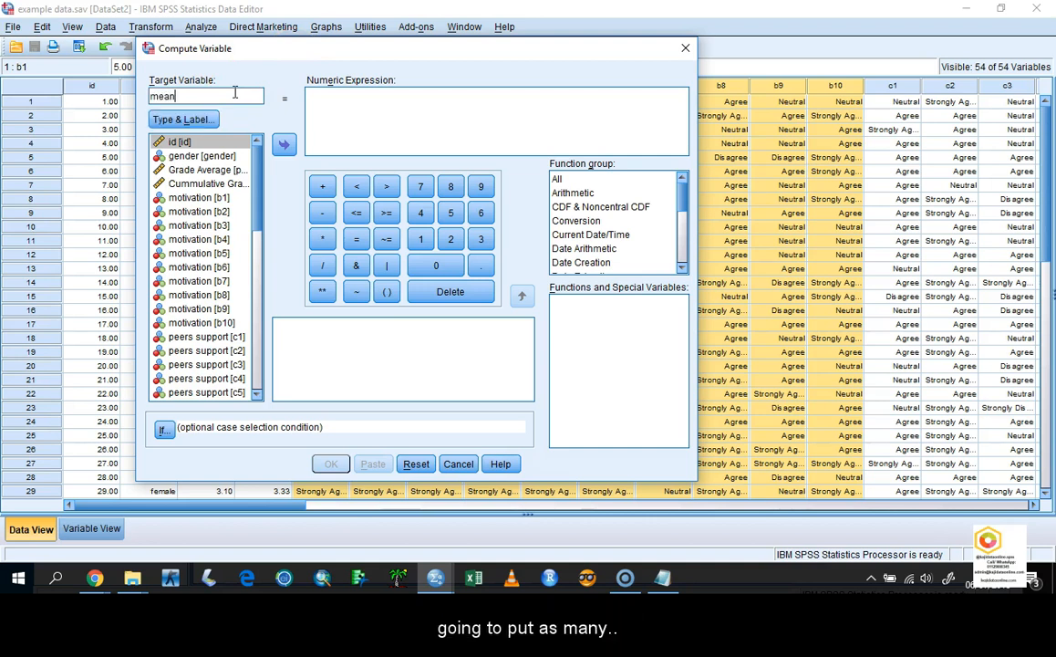
{"action": "type", "text": "."}
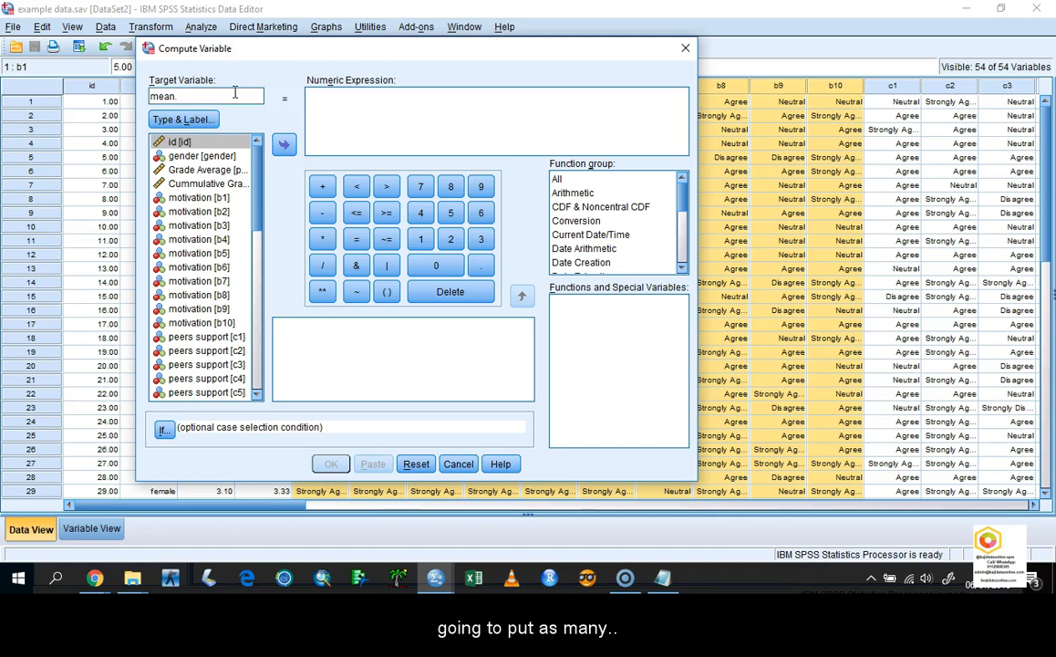
{"action": "type", "text": "b"}
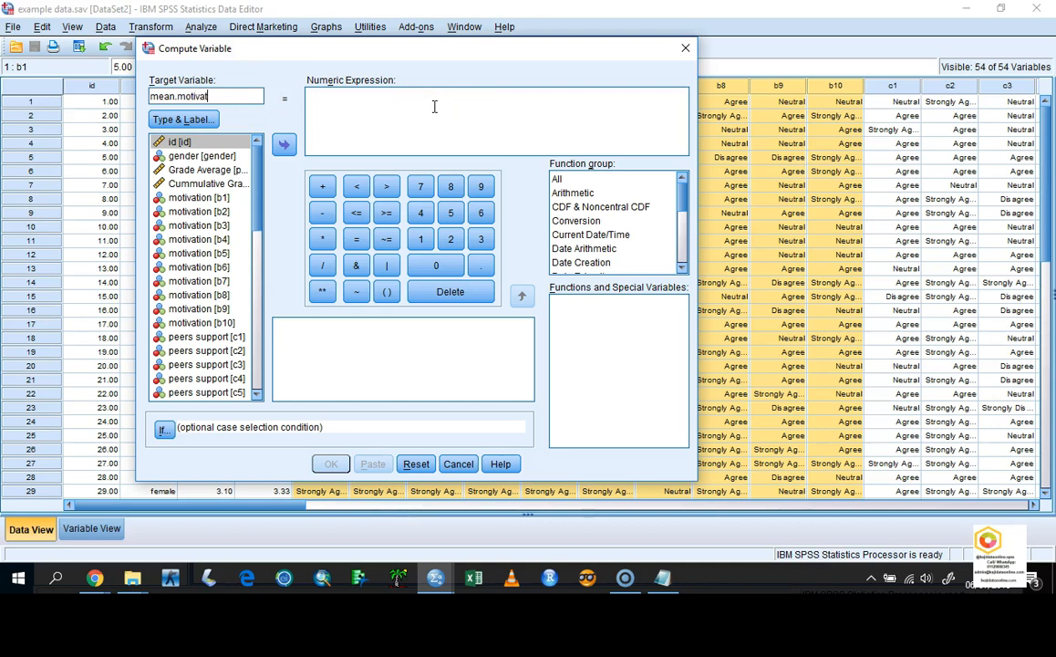
{"action": "type", "text": "ion"}
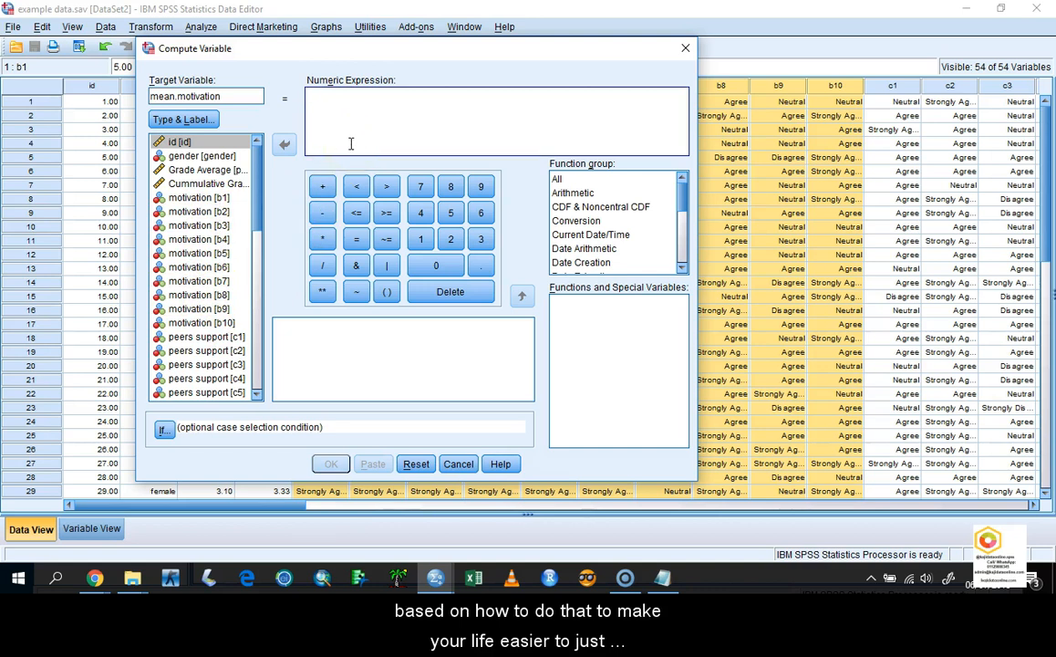
Enter mean(b1,…,b10) as the numeric expression and run the computation.
{"action": "type", "text": "mean(b1,b2,b3,"}
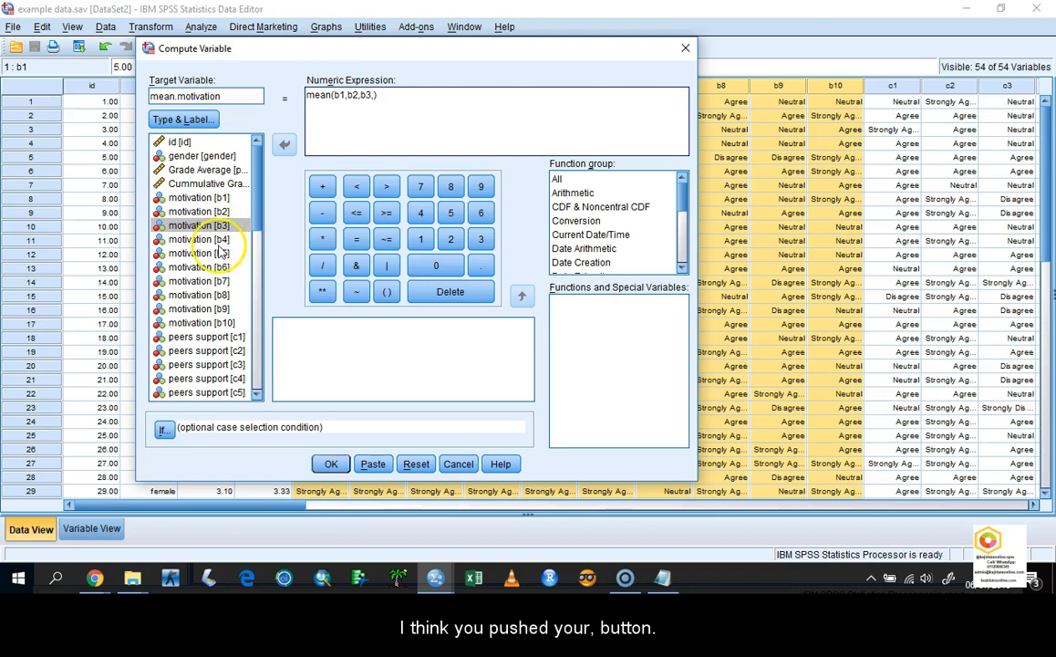
{"action": "left_click", "coordinate": [284, 144]}
{"action": "type", "text": "b4,b5,b6,b7,b8,b9,b10"}
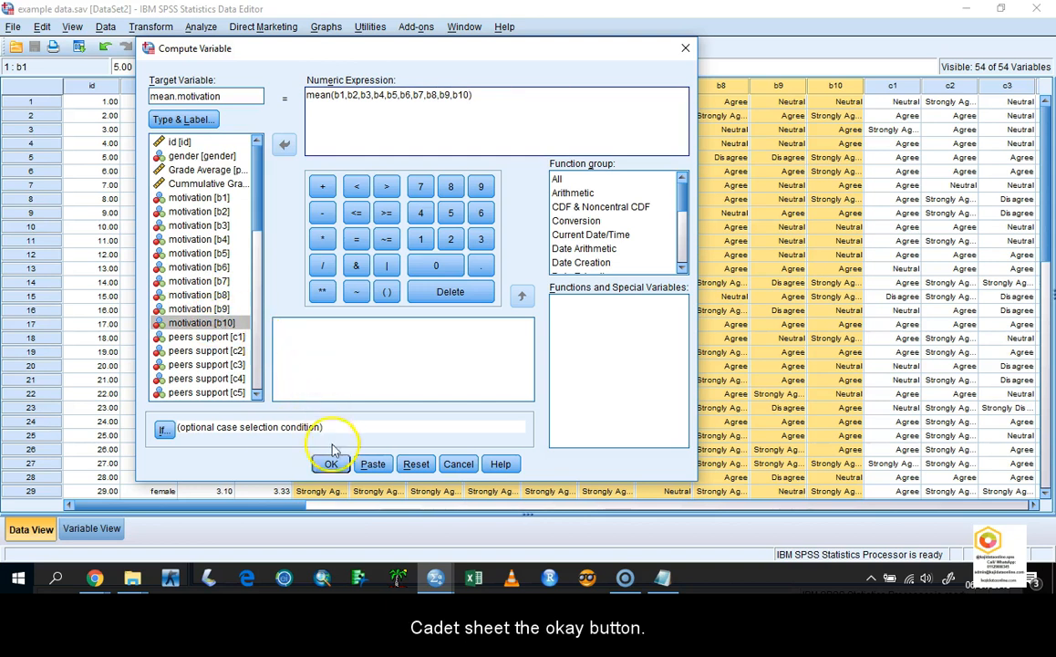
{"action": "left_click", "coordinate": [331, 463]}
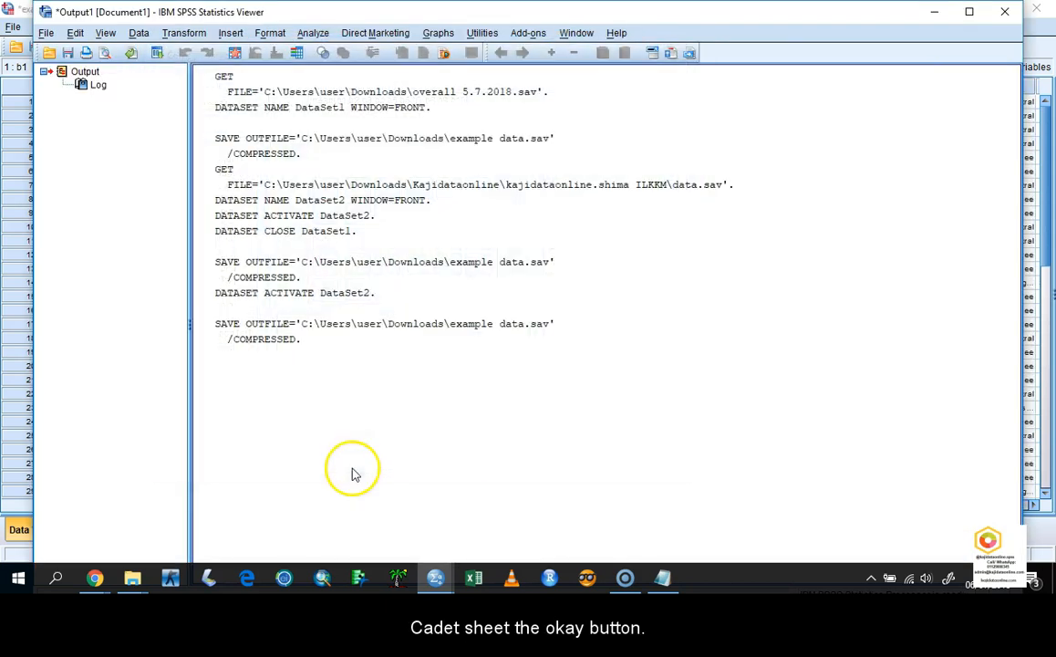